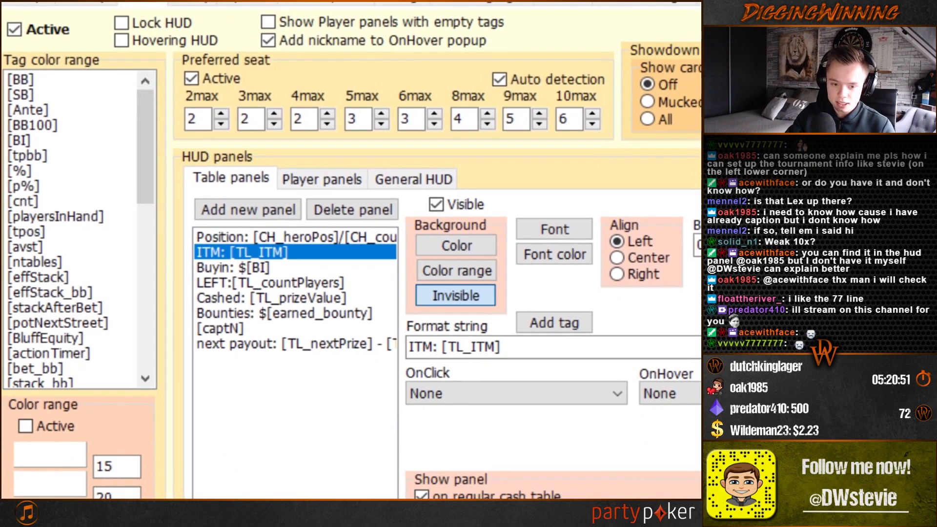
Review the Position and ITM panel format strings, then add a new blank panel
left_click(267, 237)
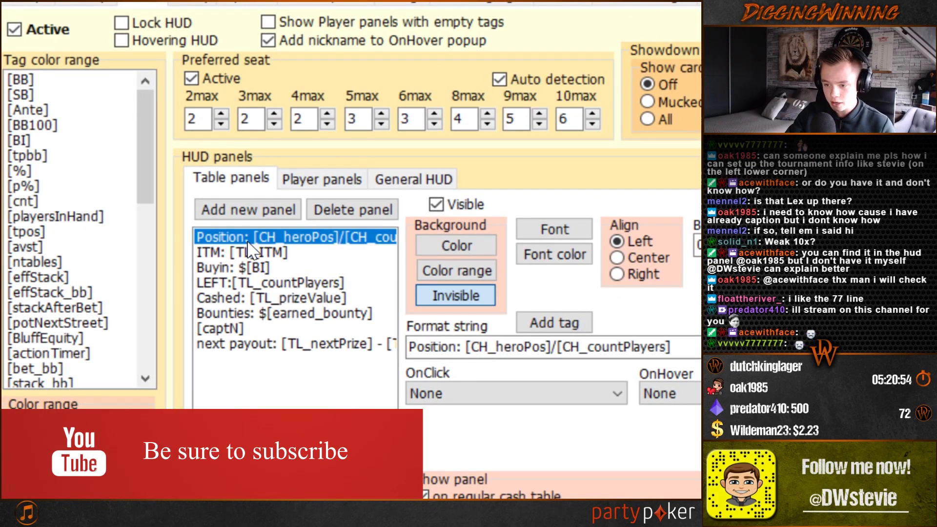
left_click(245, 252)
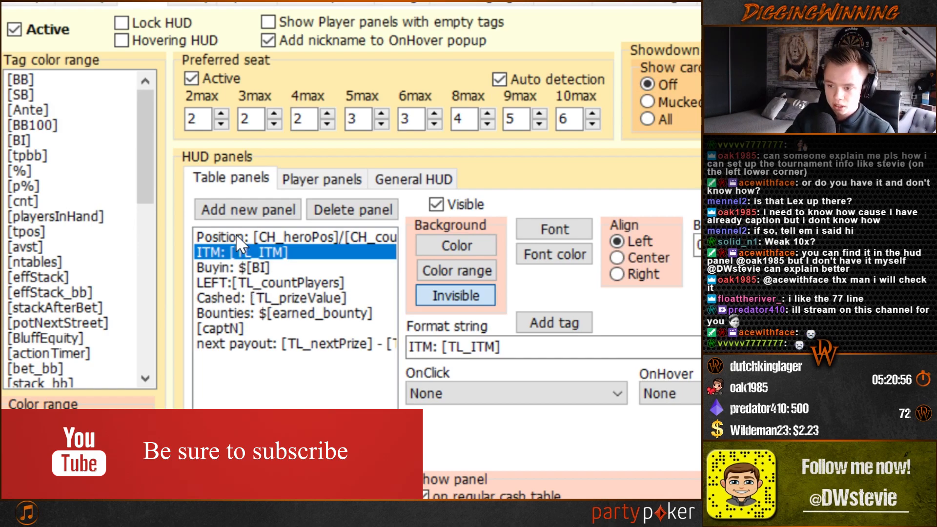
left_click(260, 282)
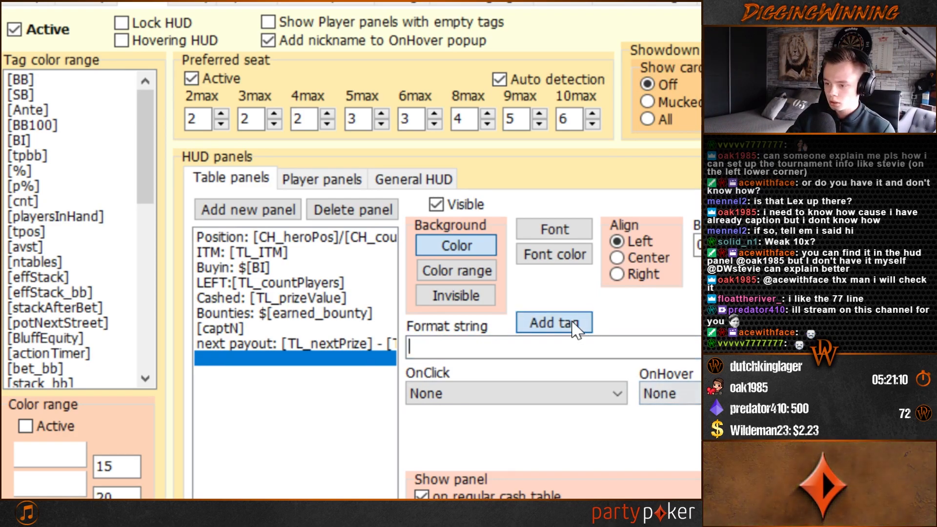
Open the tag list and scroll down to the TL_ tournament tags
left_click(555, 322)
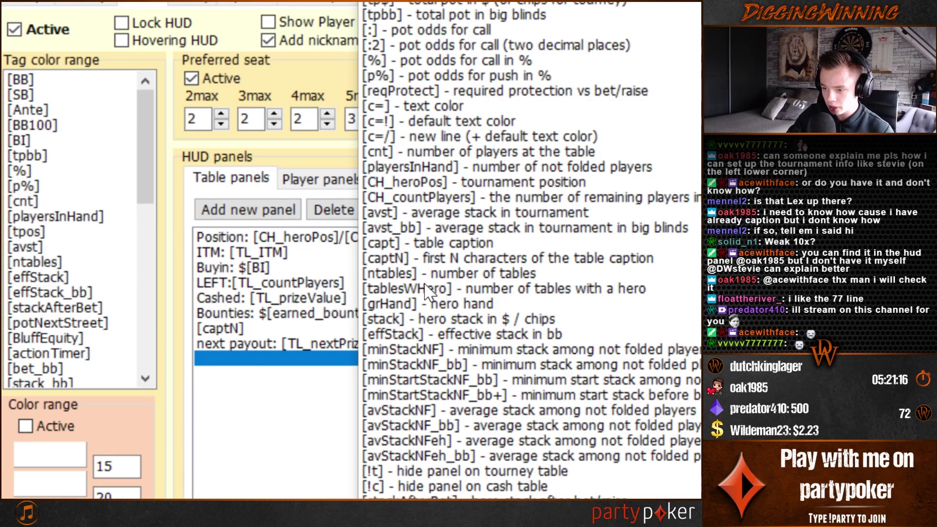
scroll("down", 3)
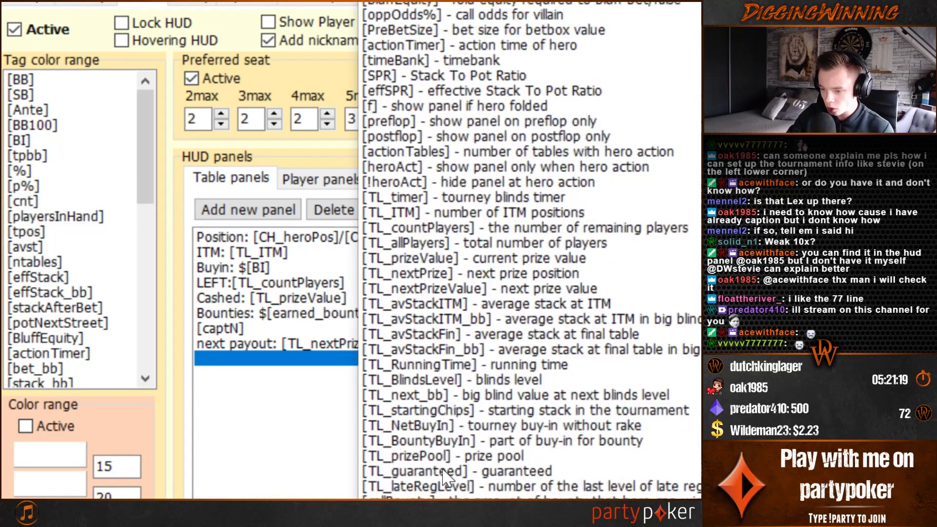
scroll("down", 3)
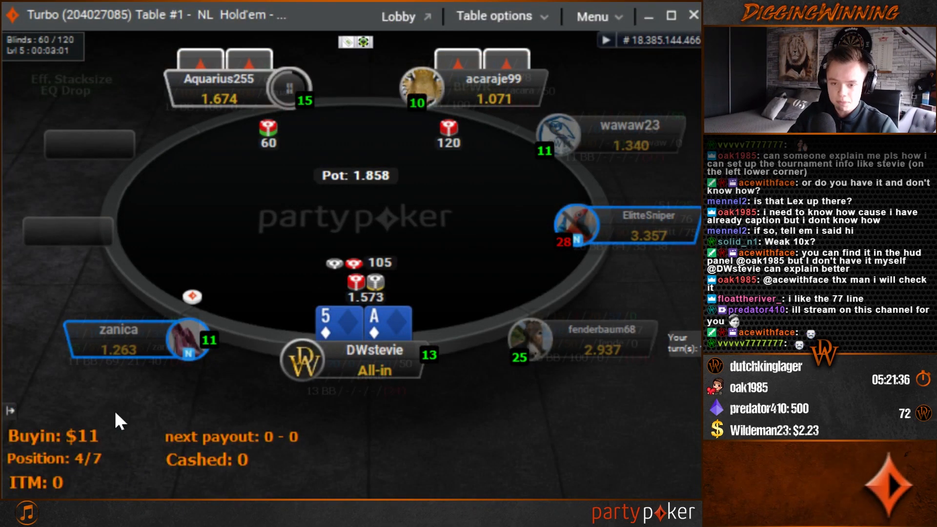
mouse_move(161, 451)
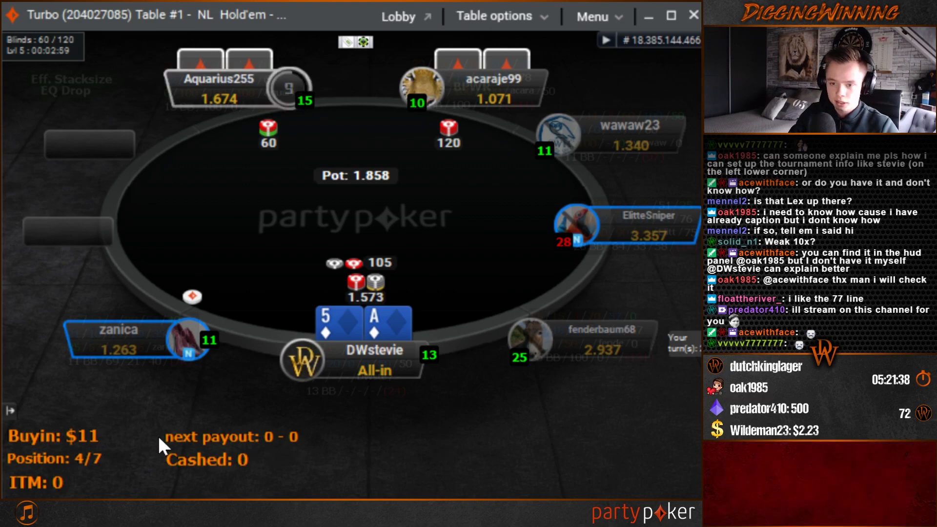